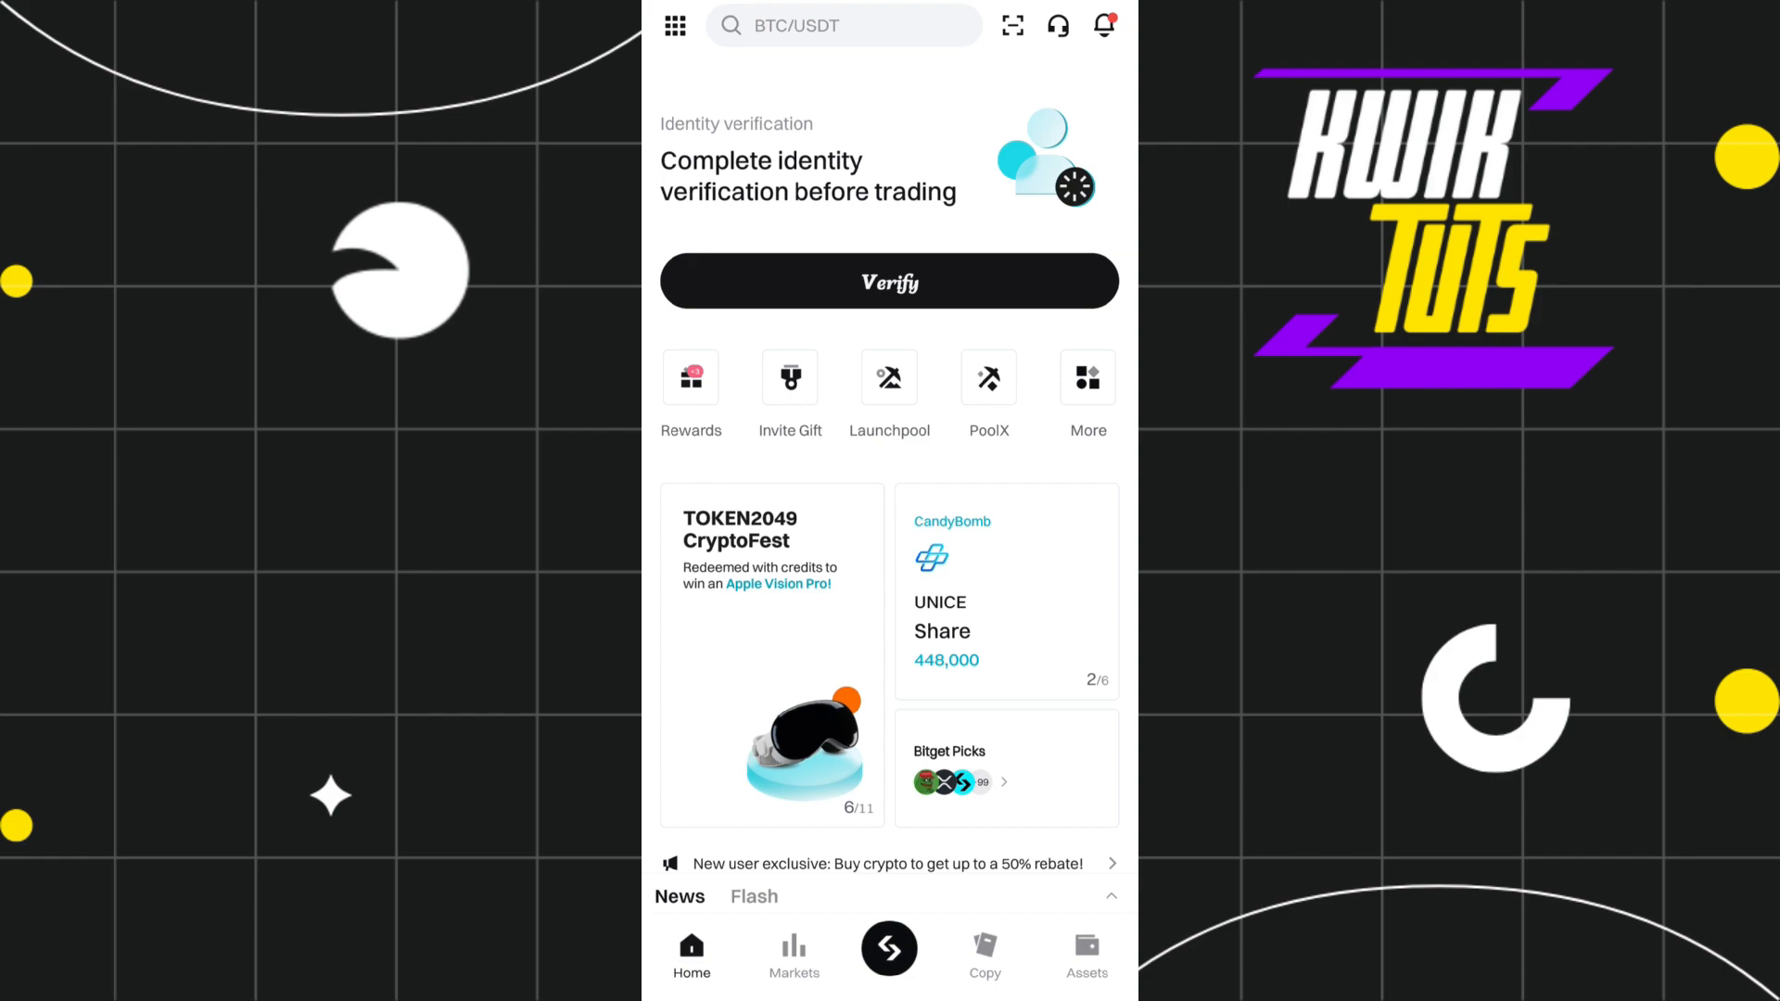
- View the Assets overview and spot list, then reach the USDT asset page with its zero balance
scroll(down, 3)
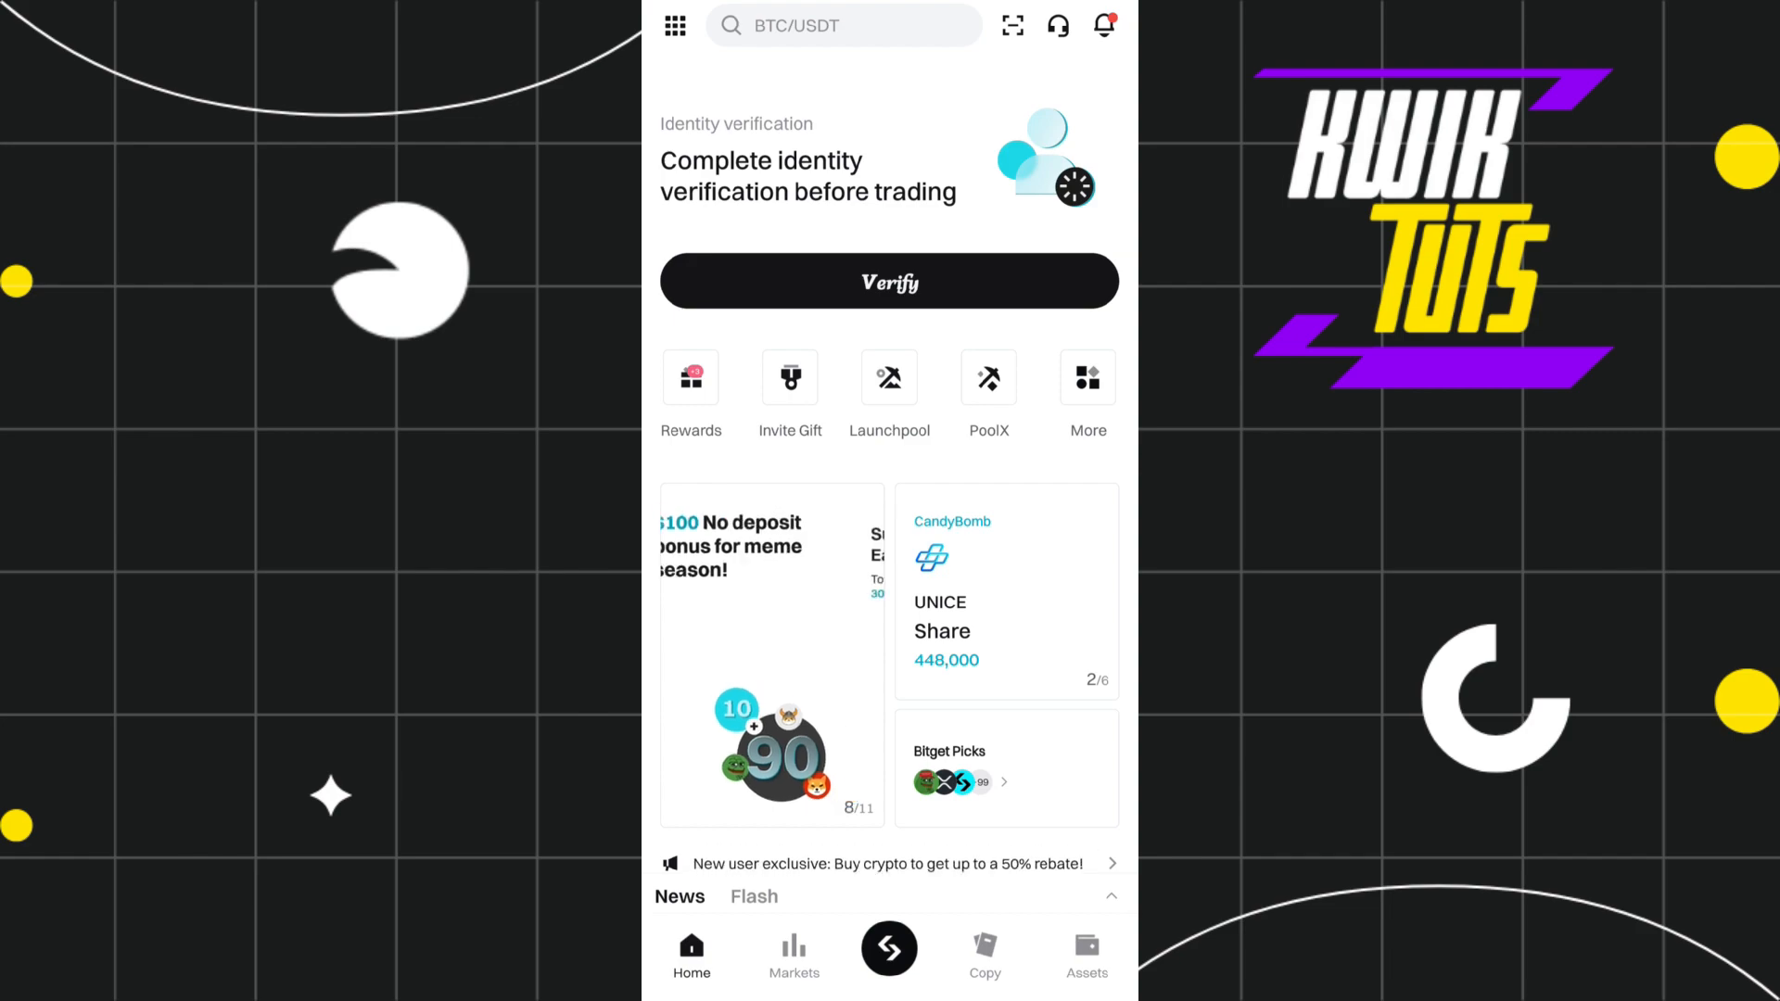
click(1086, 951)
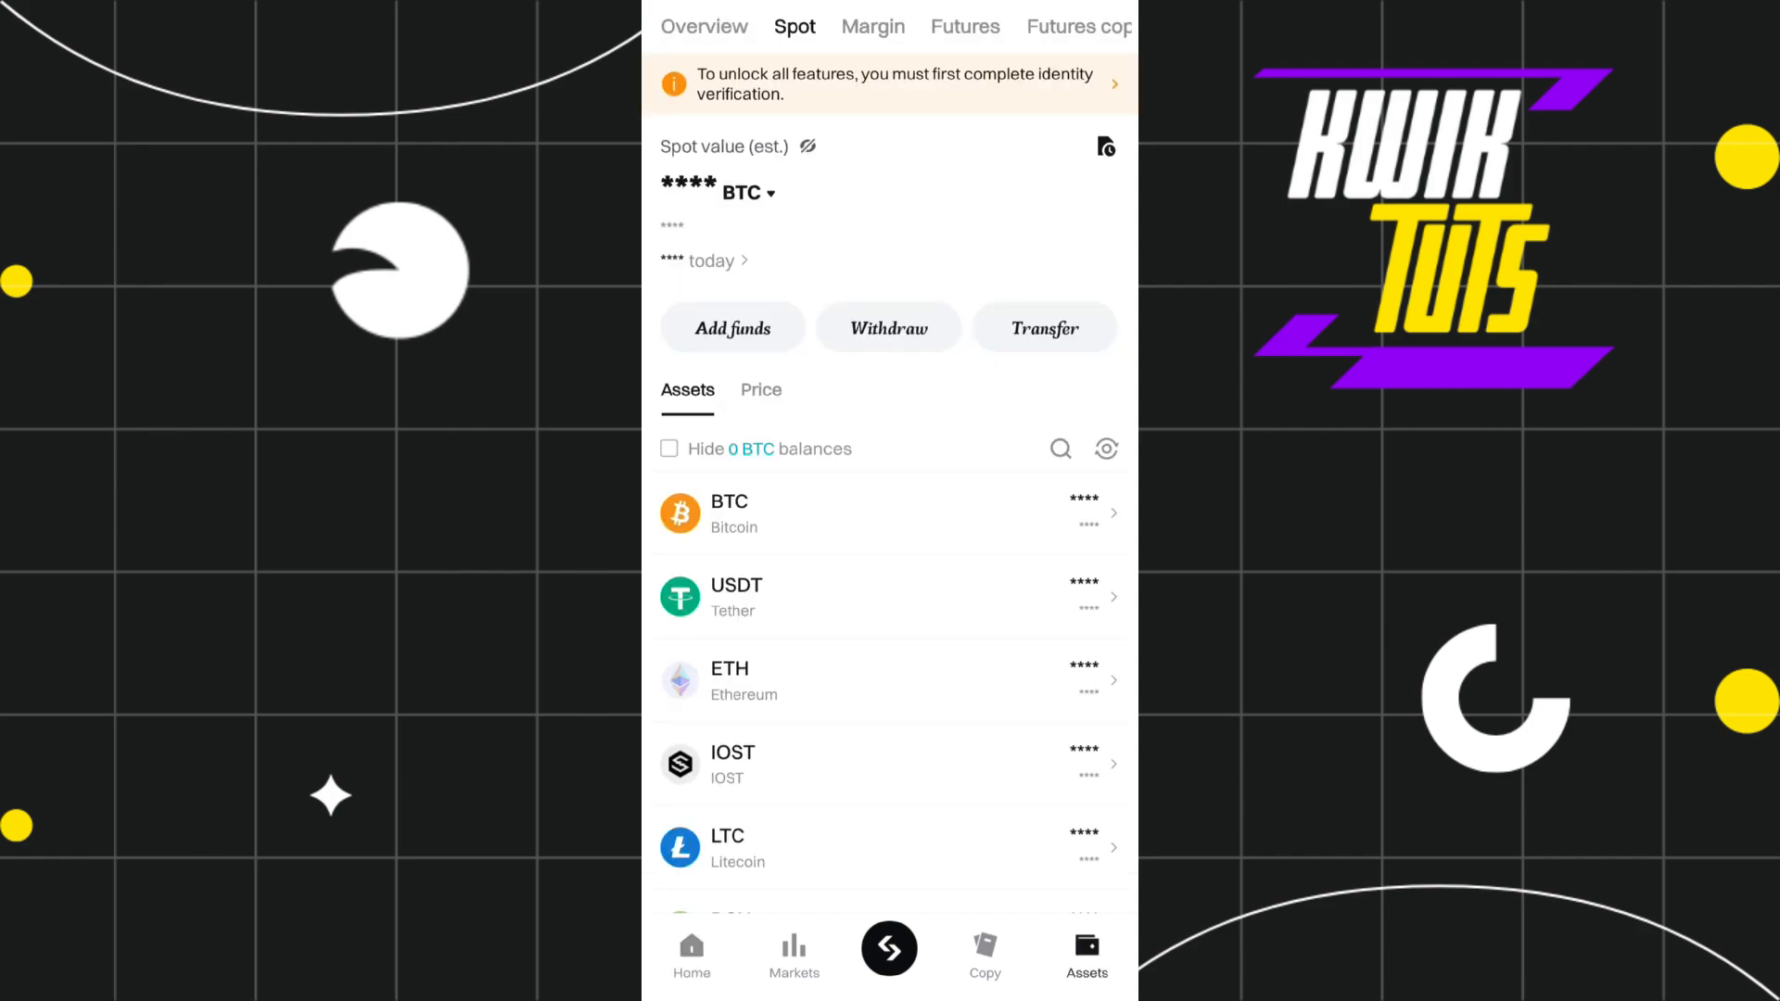
click(702, 26)
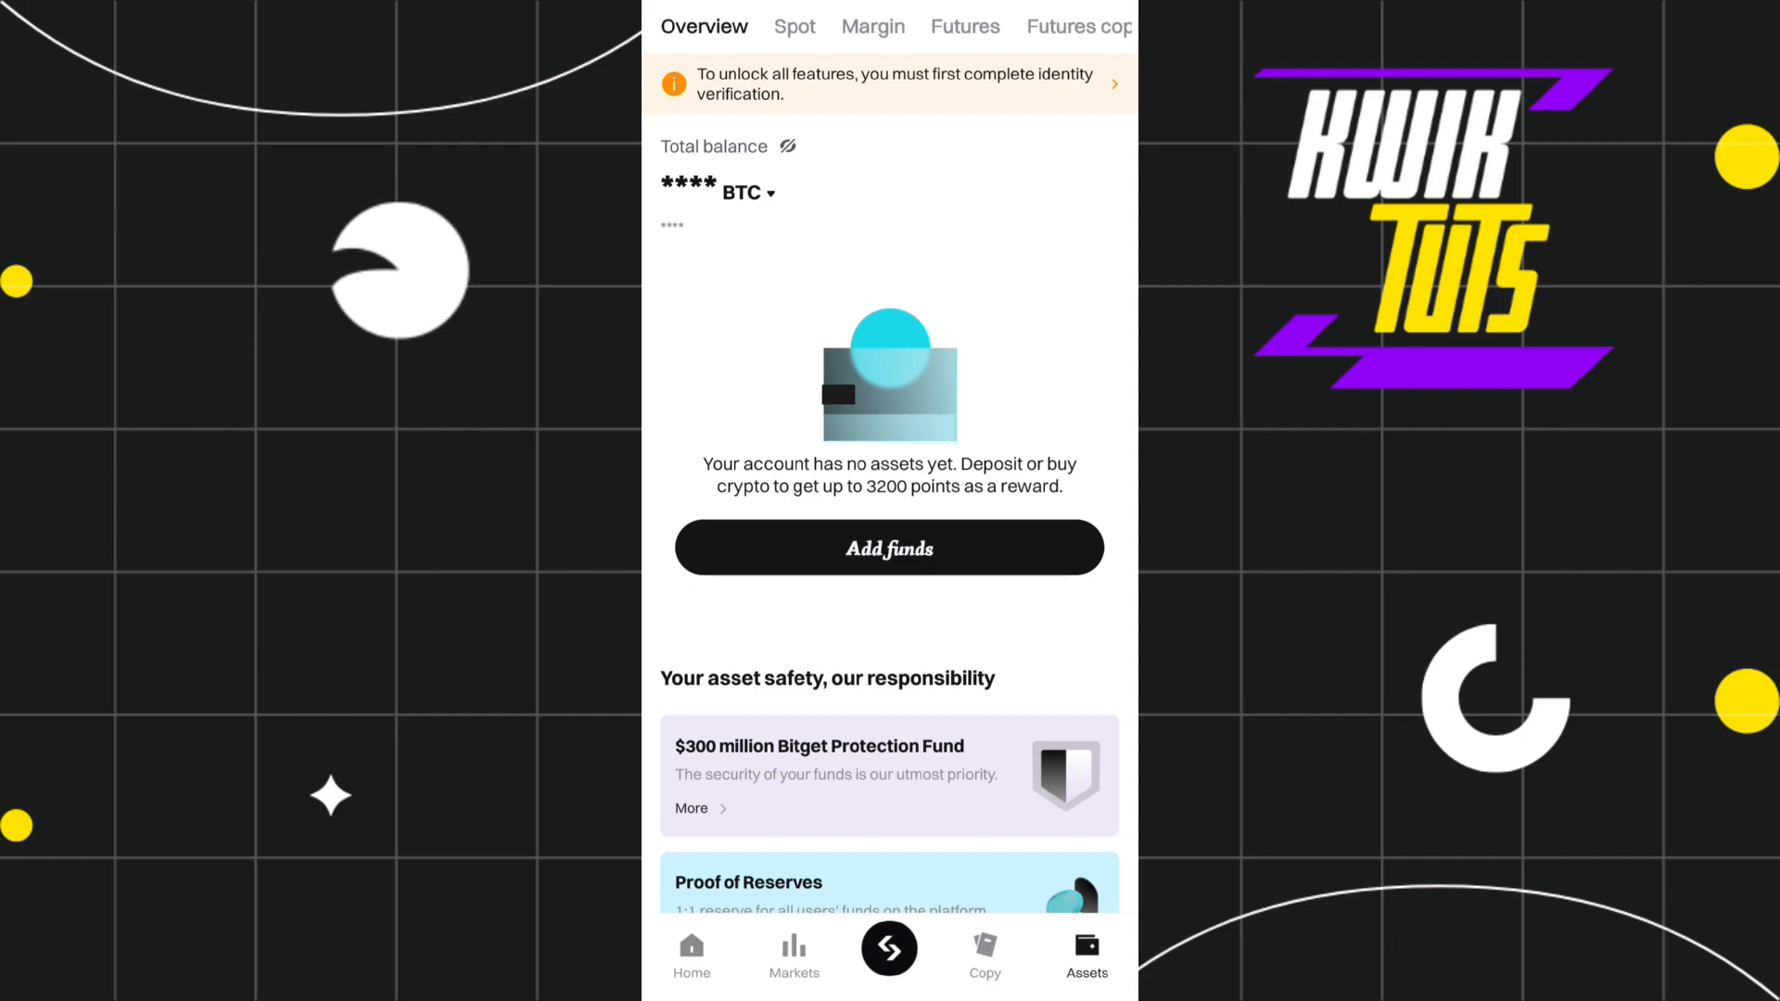
click(794, 26)
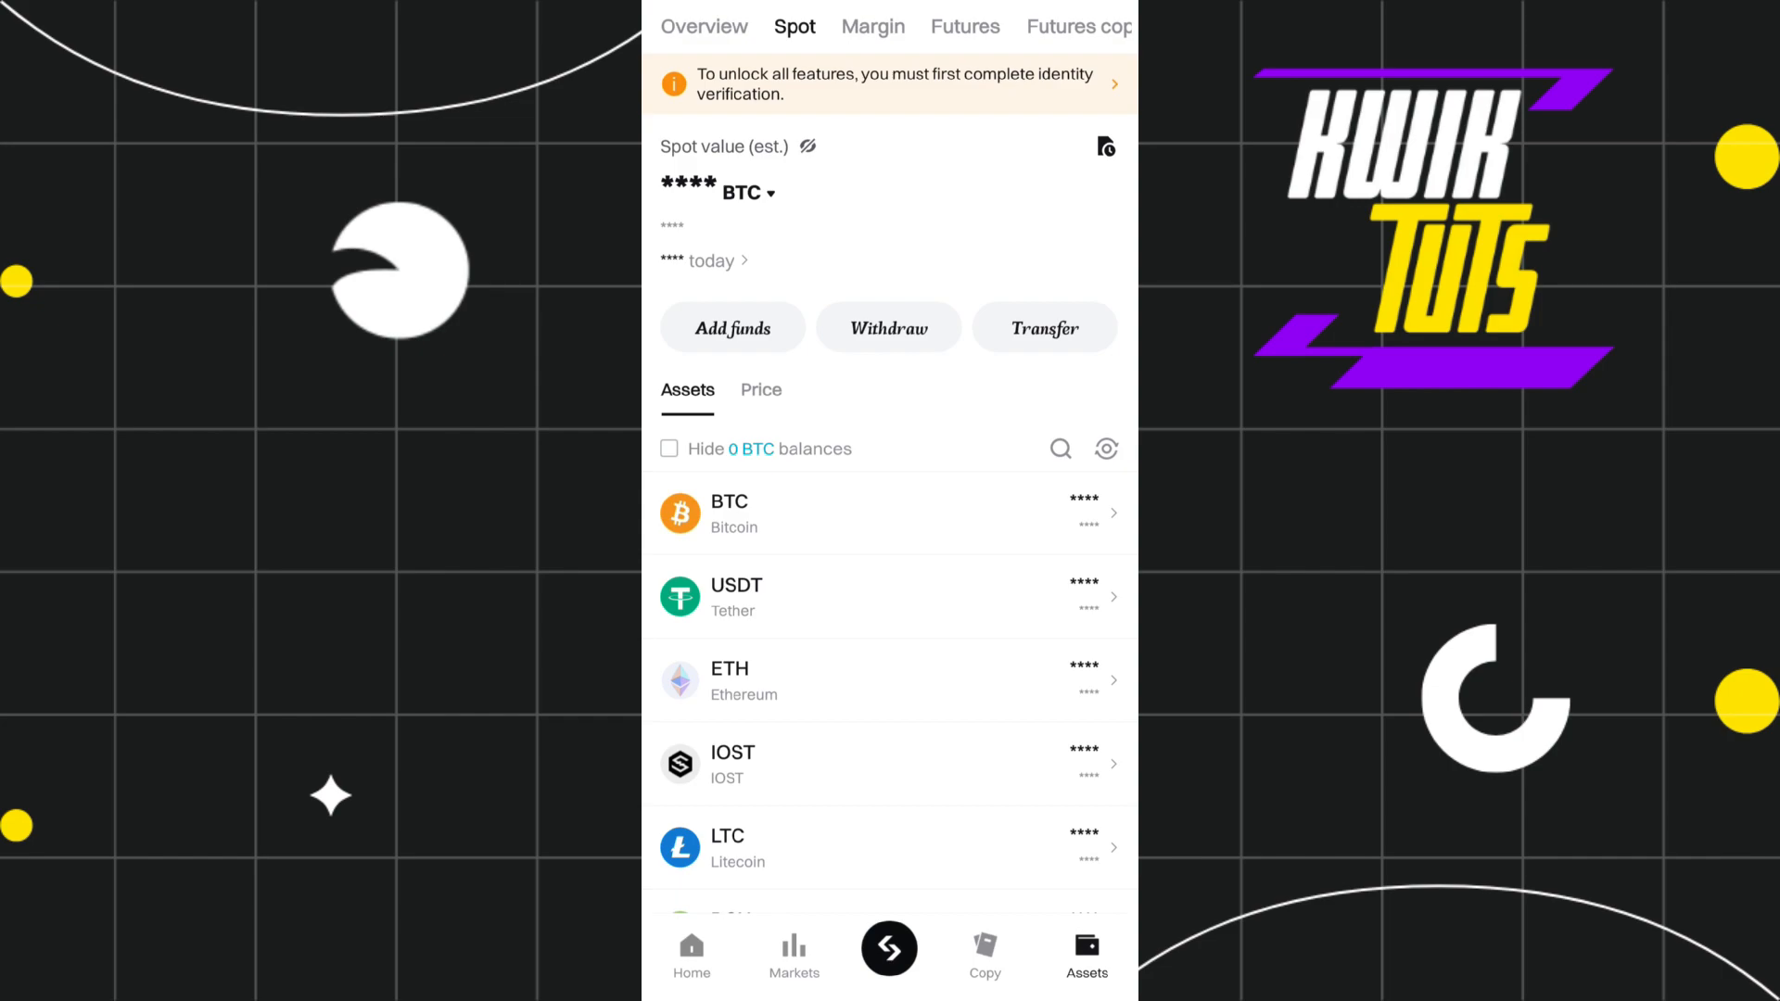
click(888, 595)
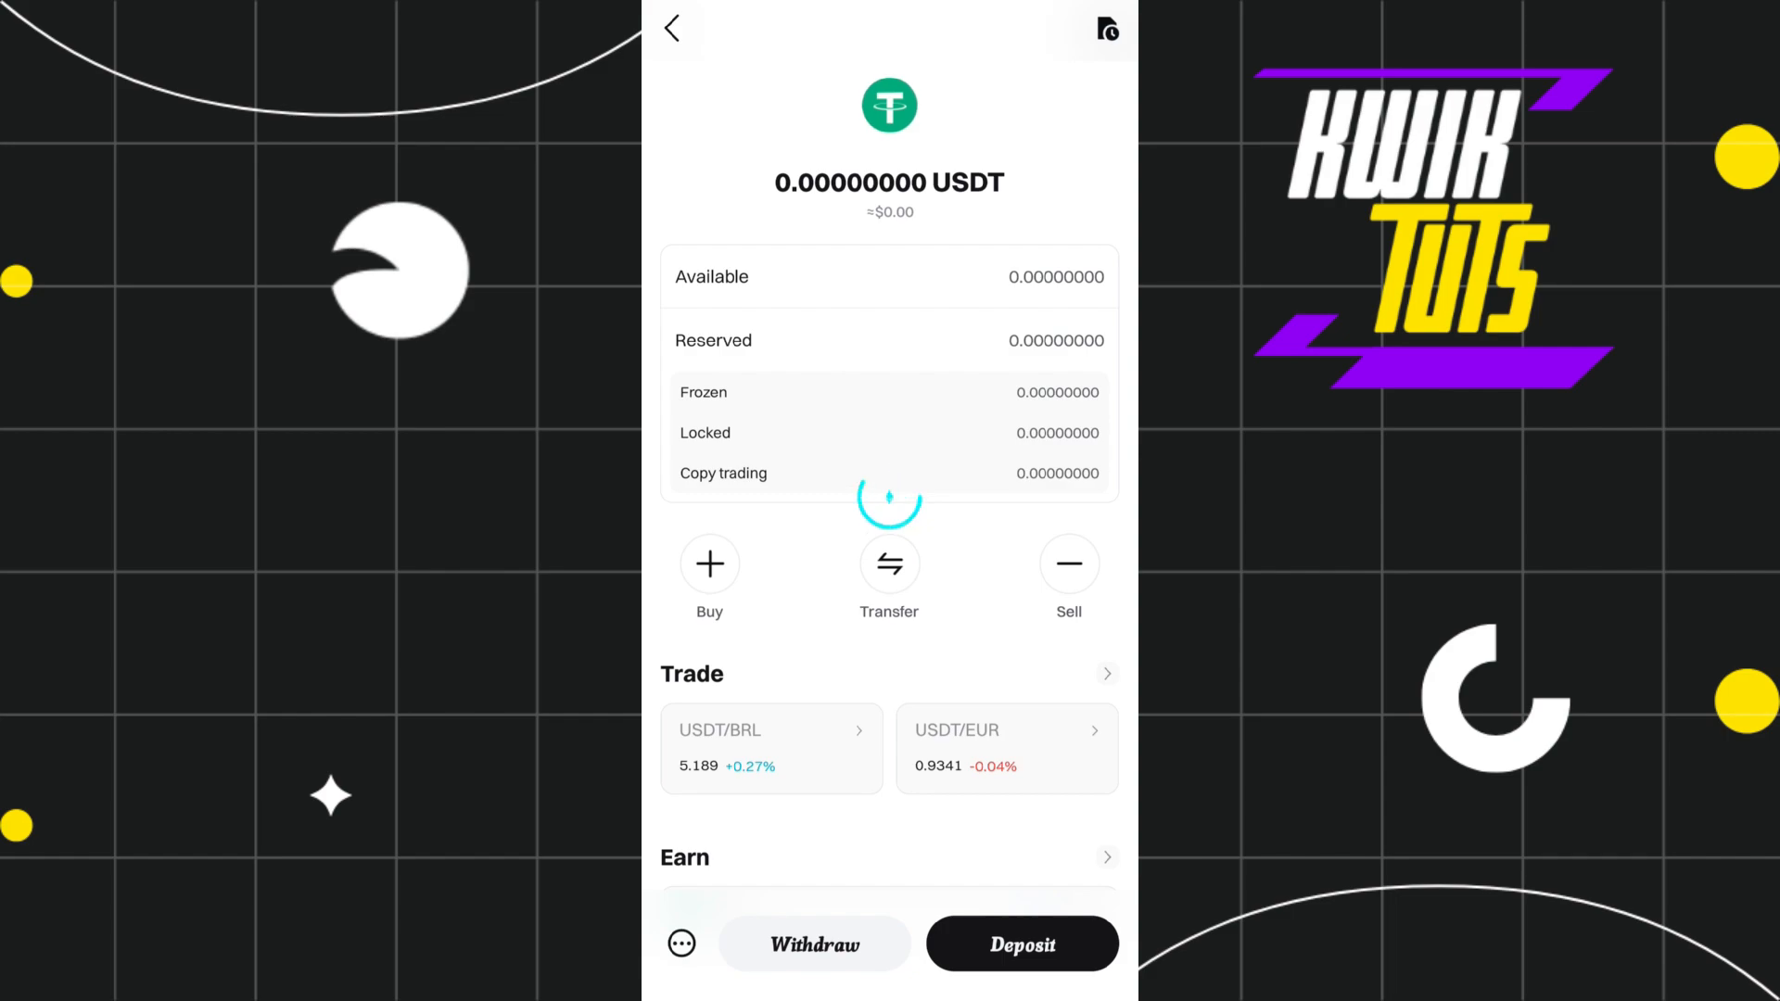
- Start an on-chain USDT withdrawal from the asset page
click(814, 944)
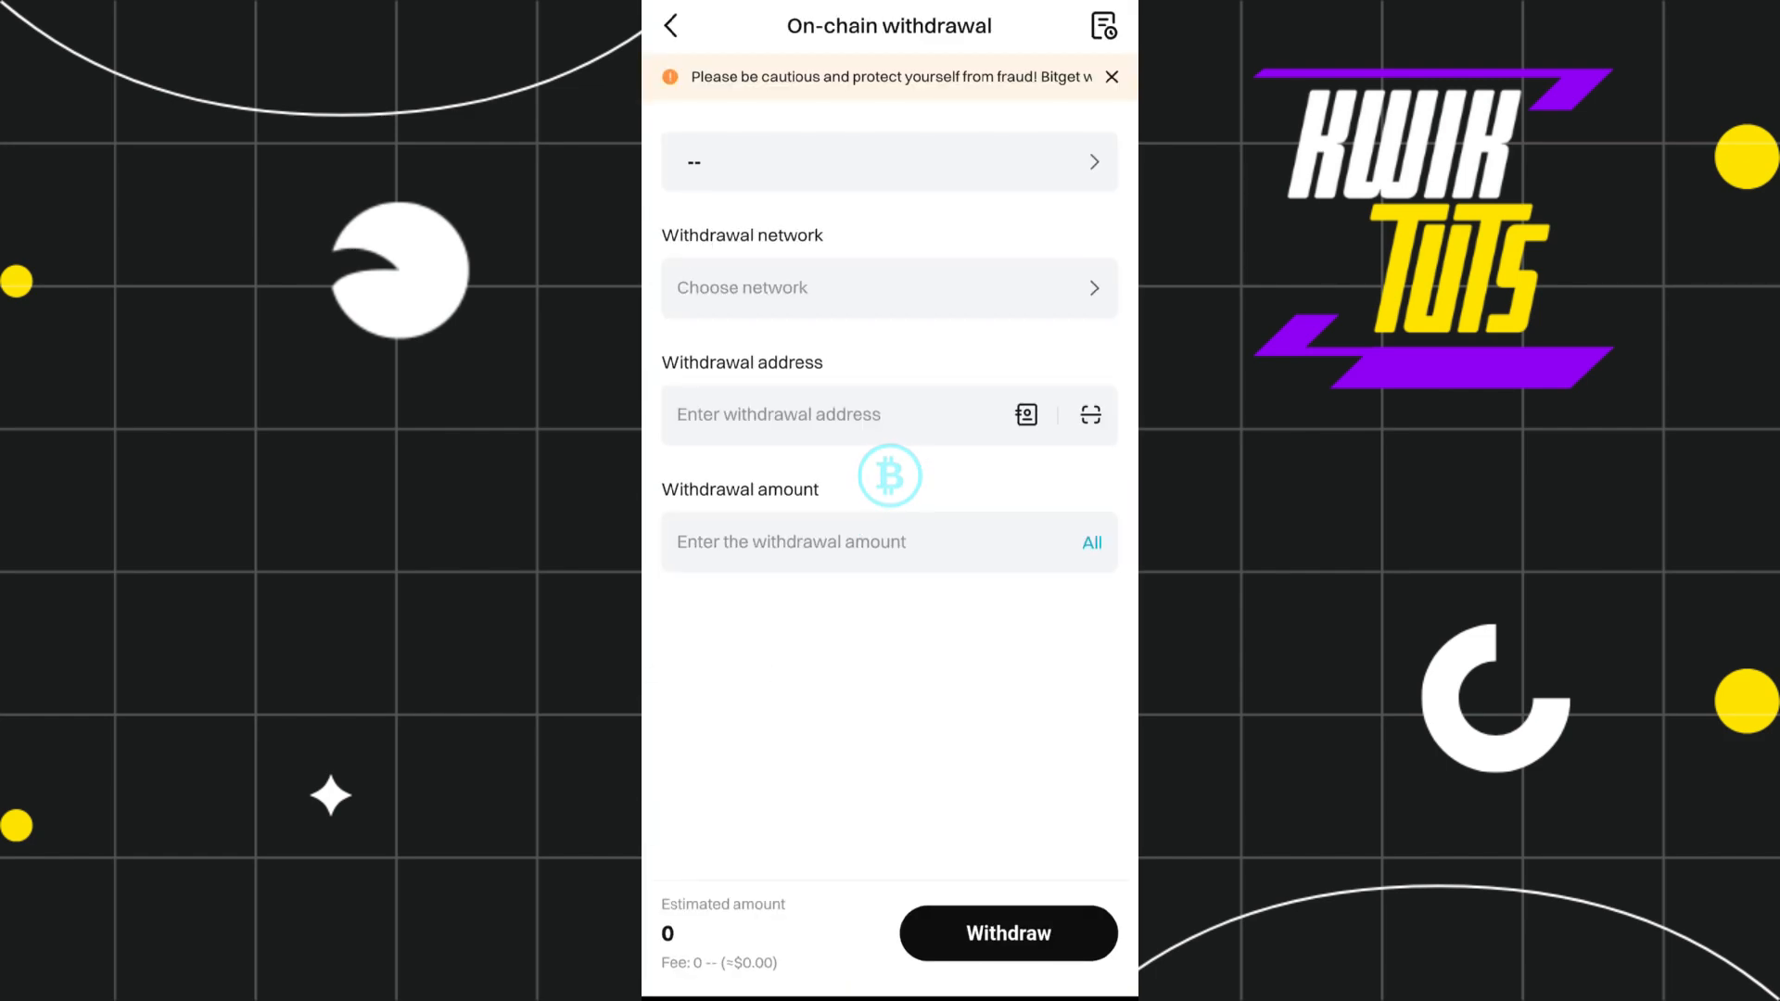
- Choose USDT as the coin and confirm TRC20 (Tron) as the withdrawal network
click(888, 161)
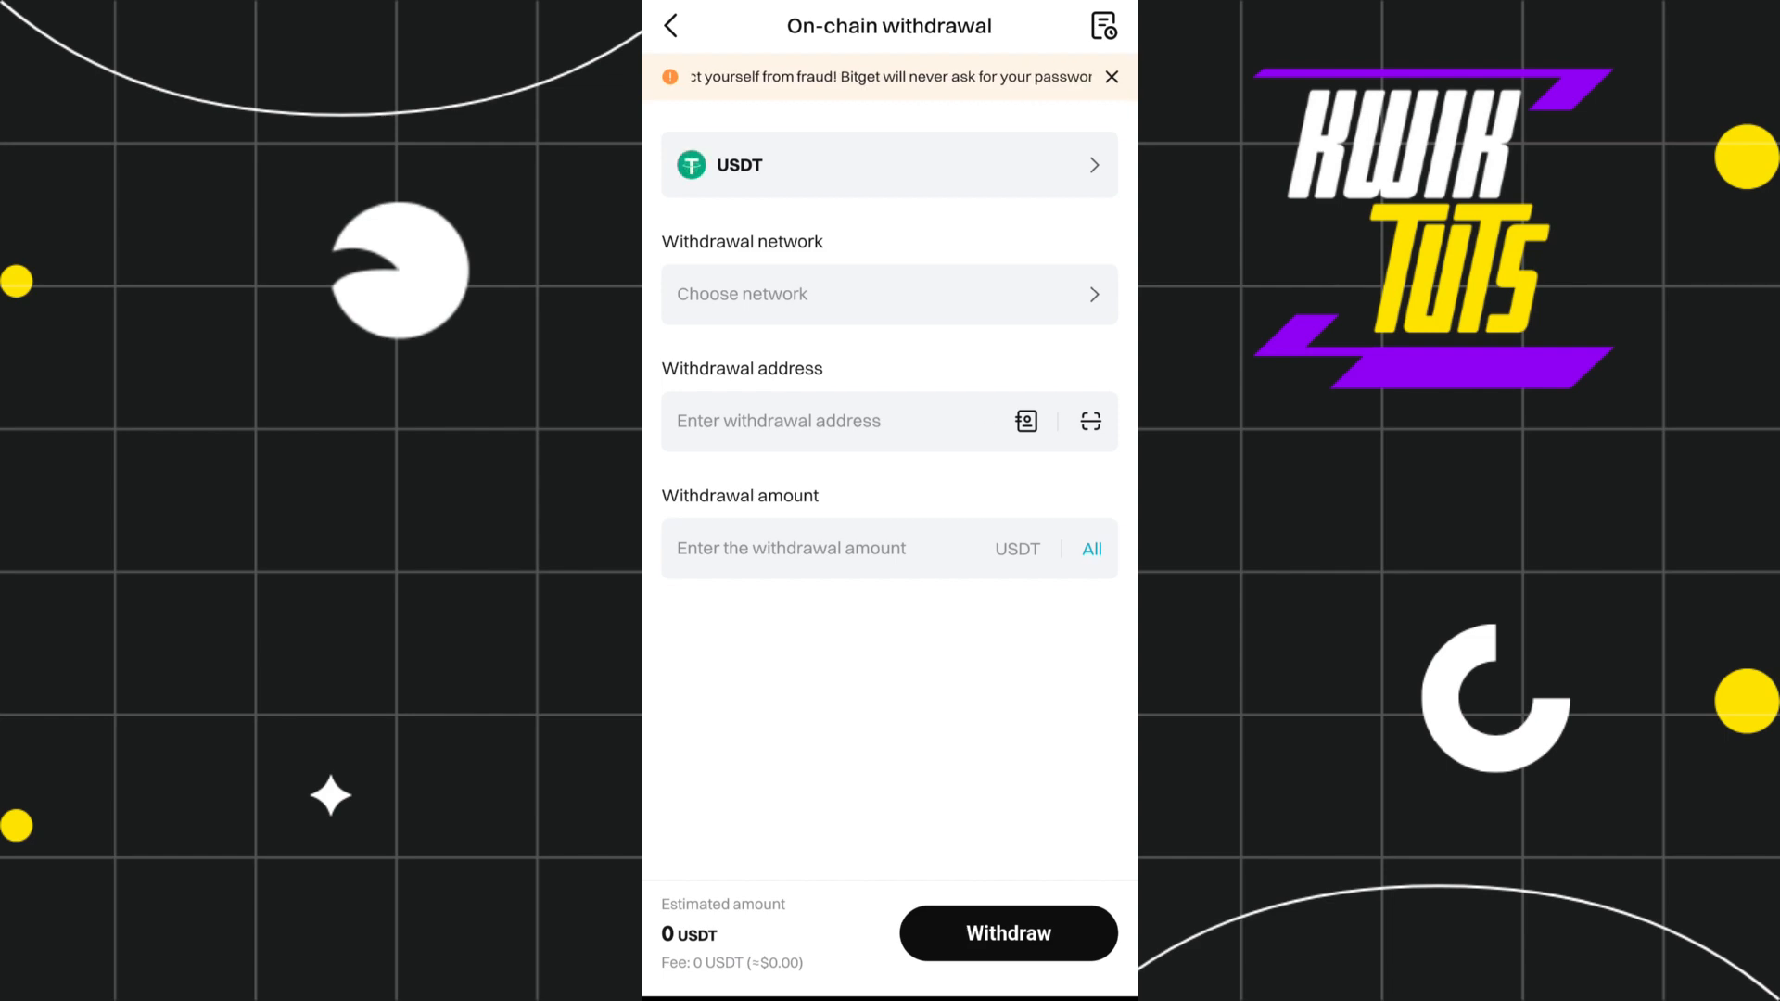
click(888, 294)
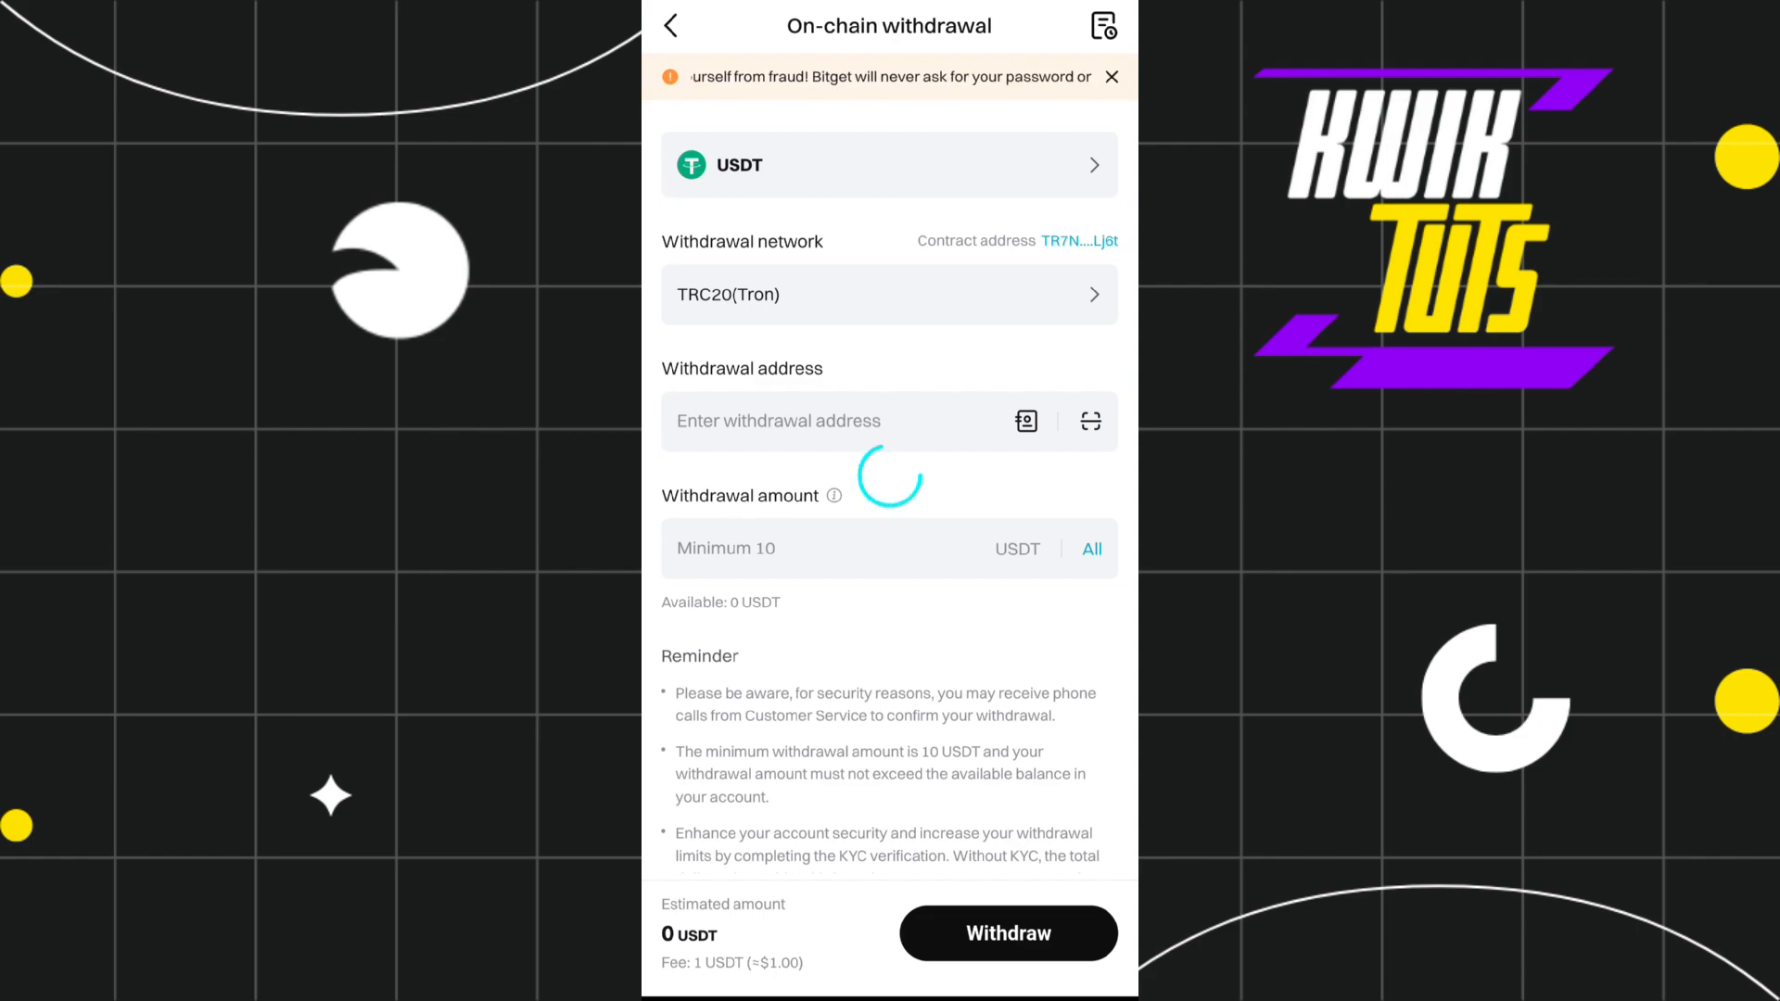
click(888, 294)
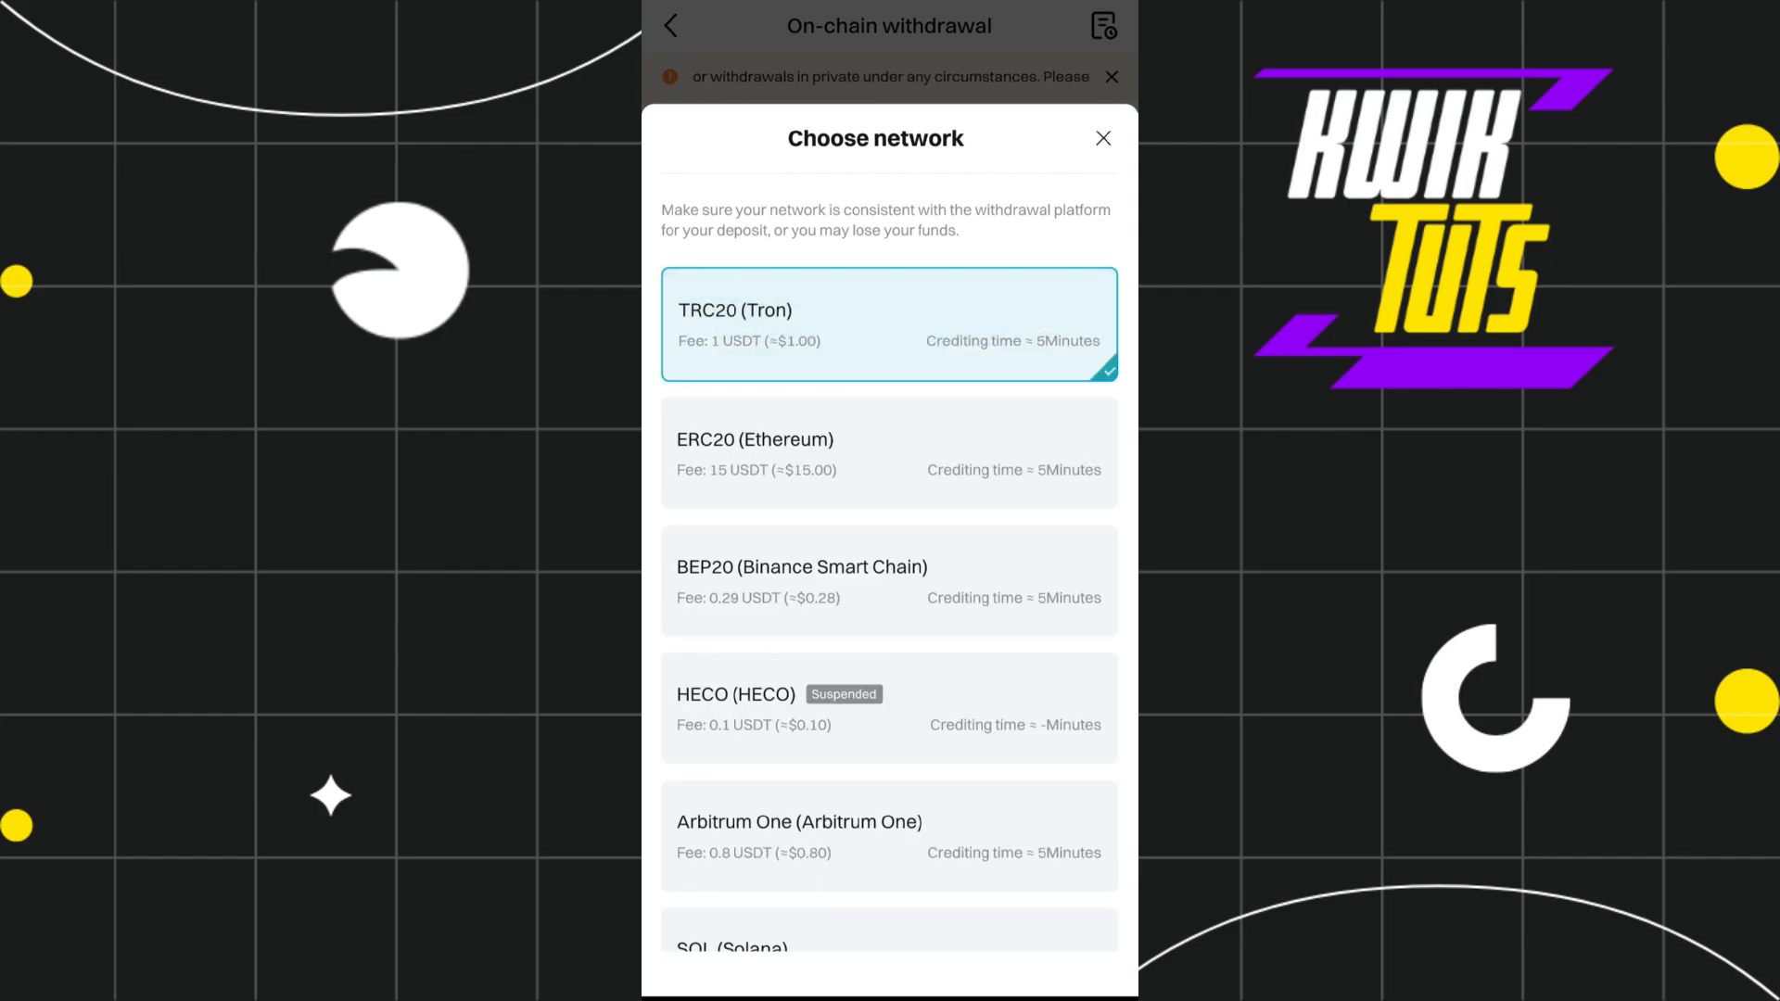
click(888, 326)
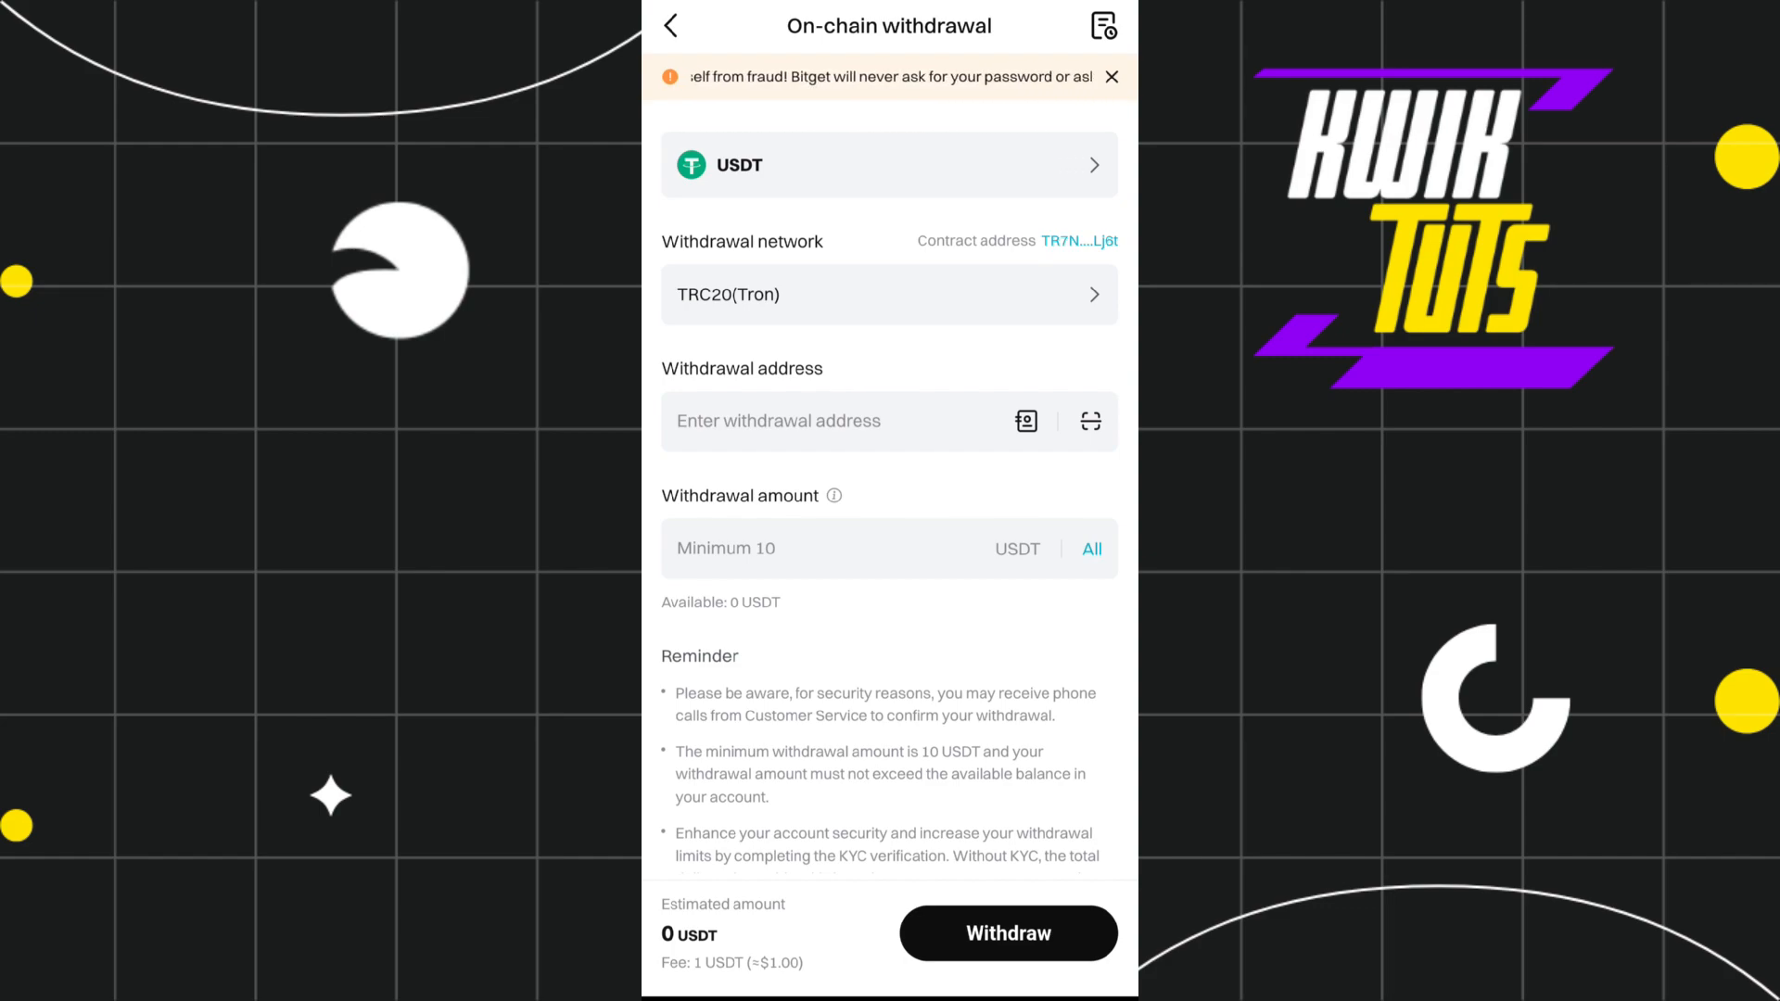
click(672, 24)
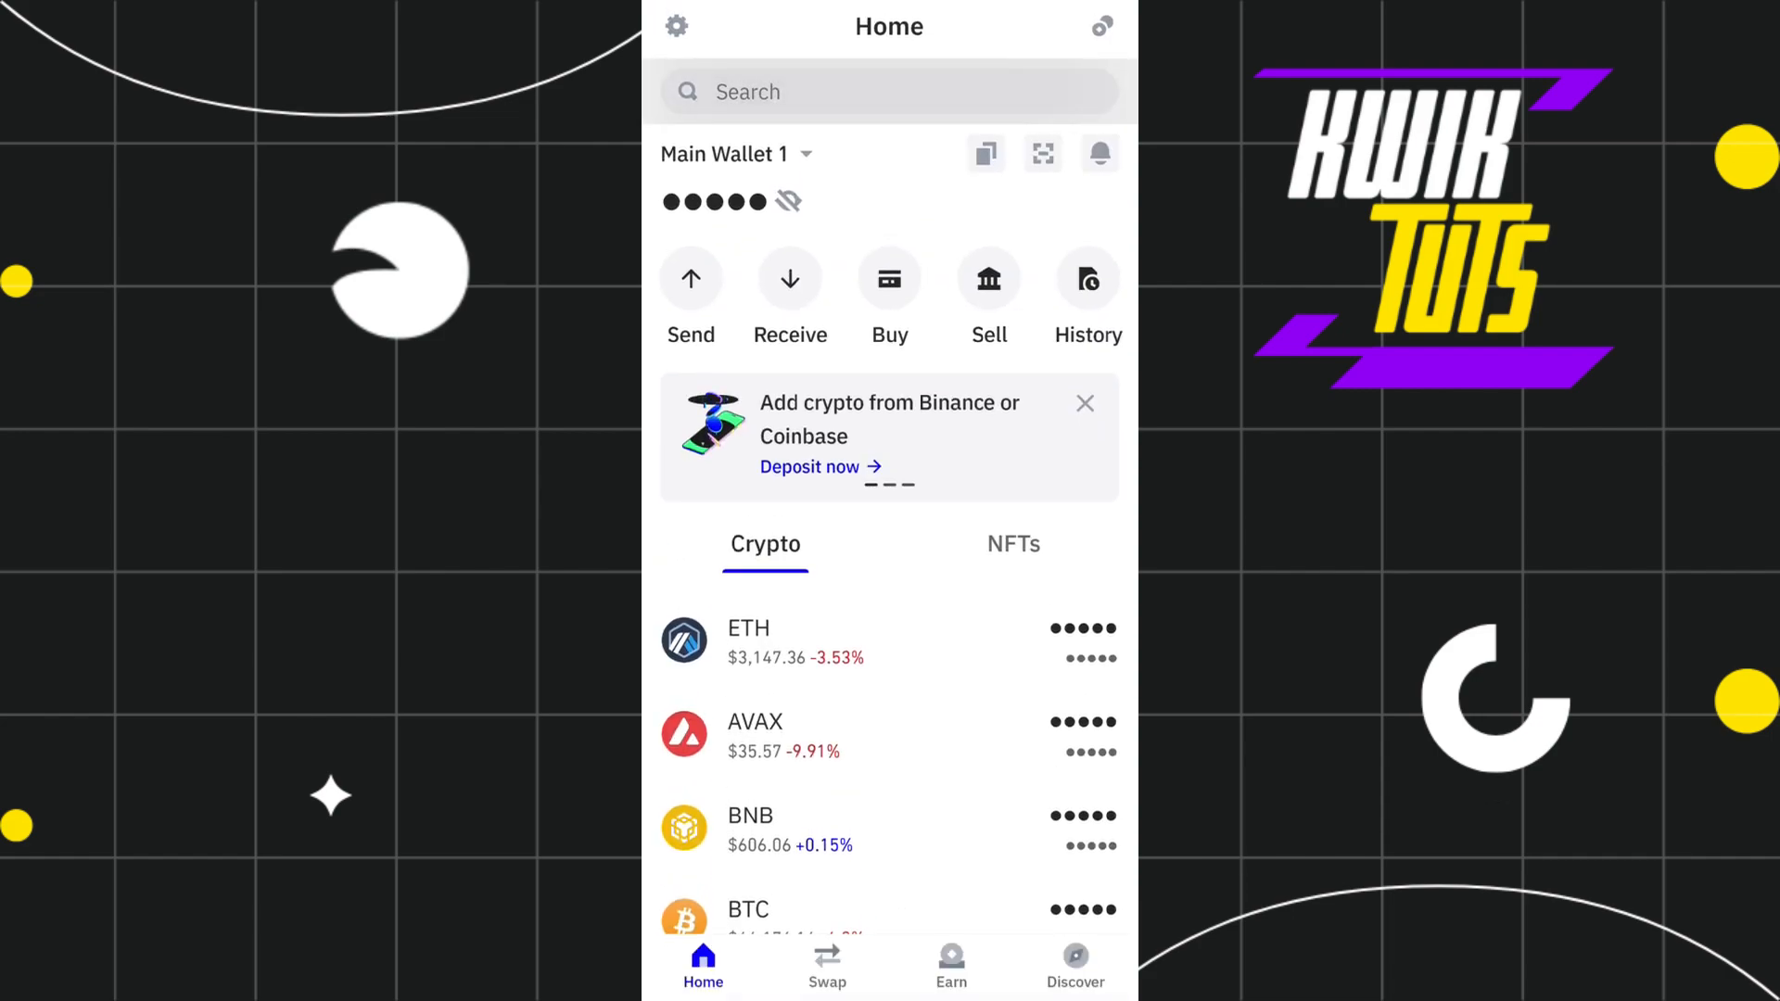
- Search 'usdt' in Trust Wallet and display the USDT TRC20 receive address with its QR code
text(us)
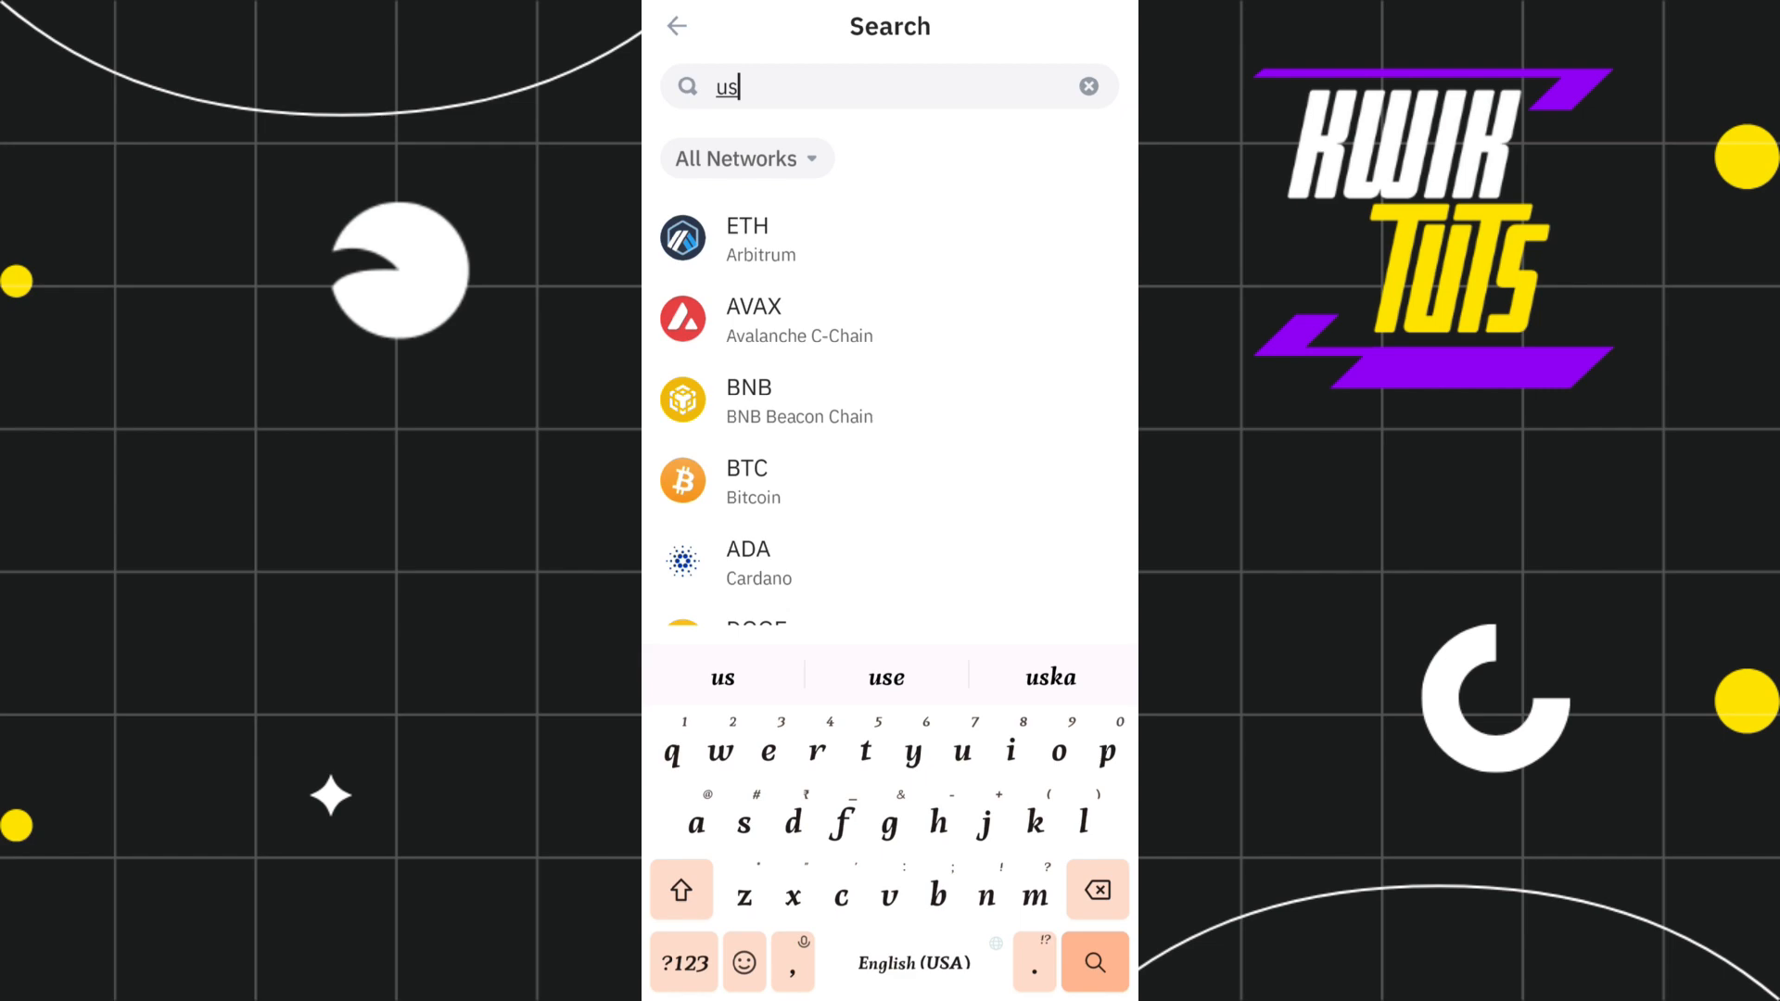
text(dt)
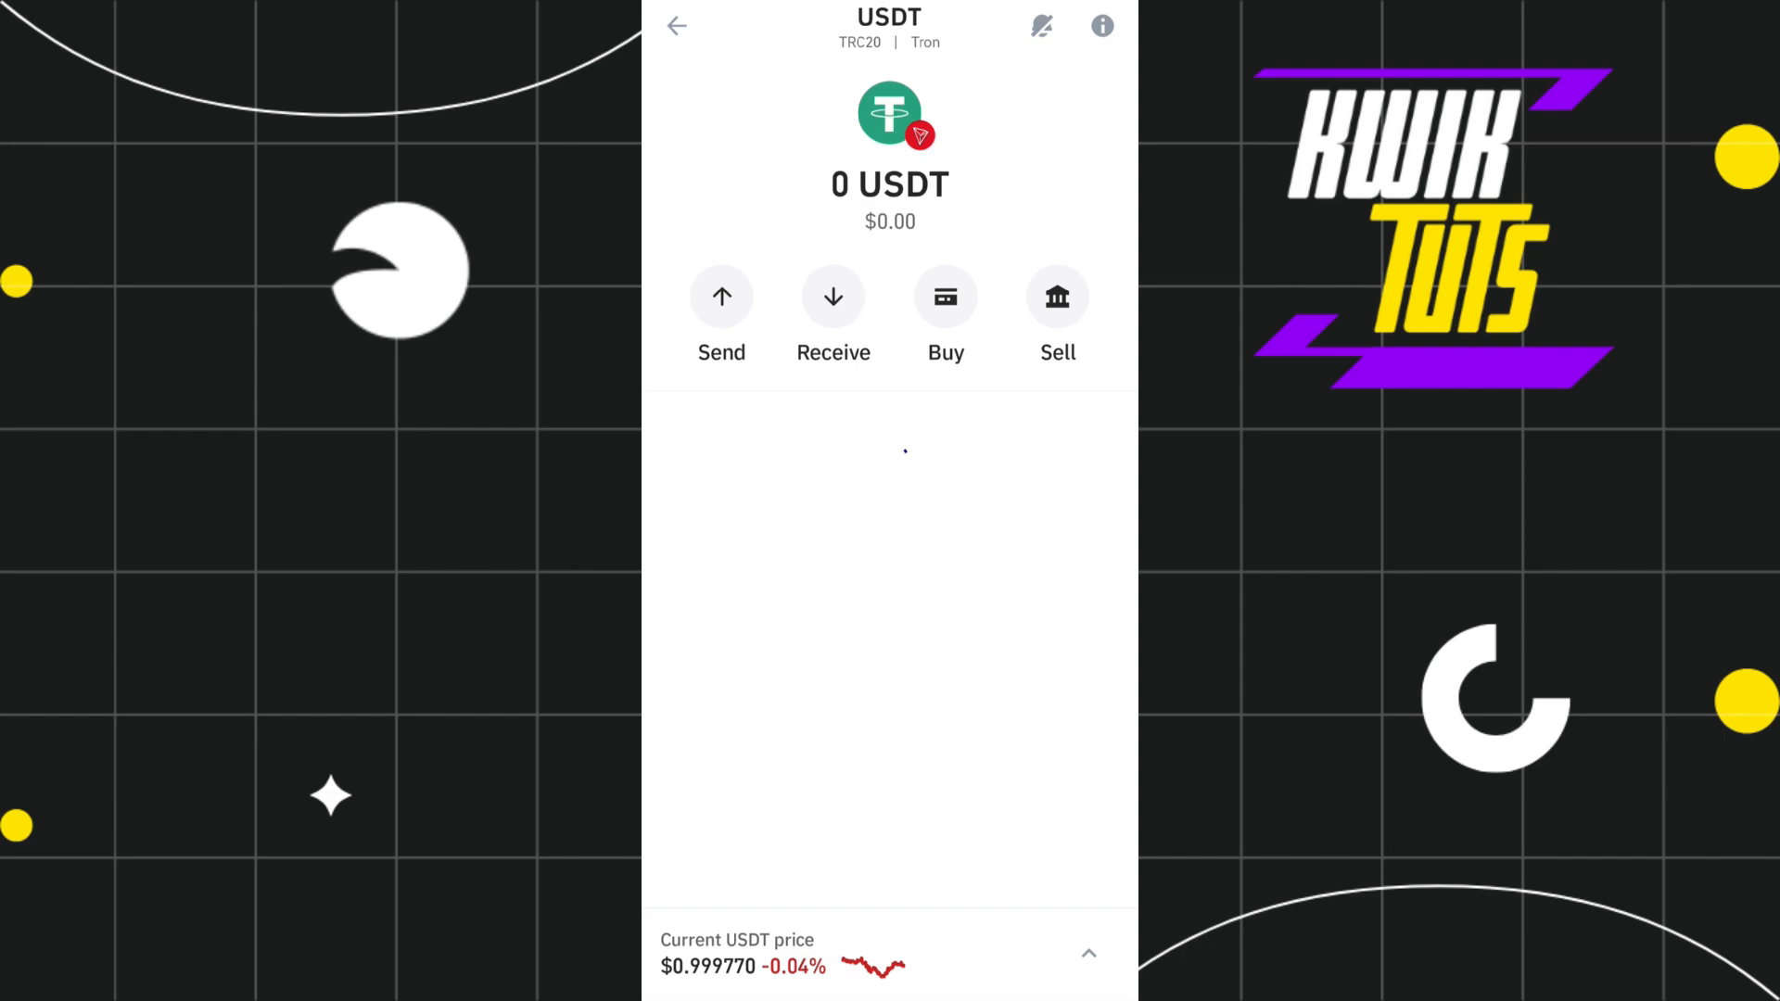
click(833, 311)
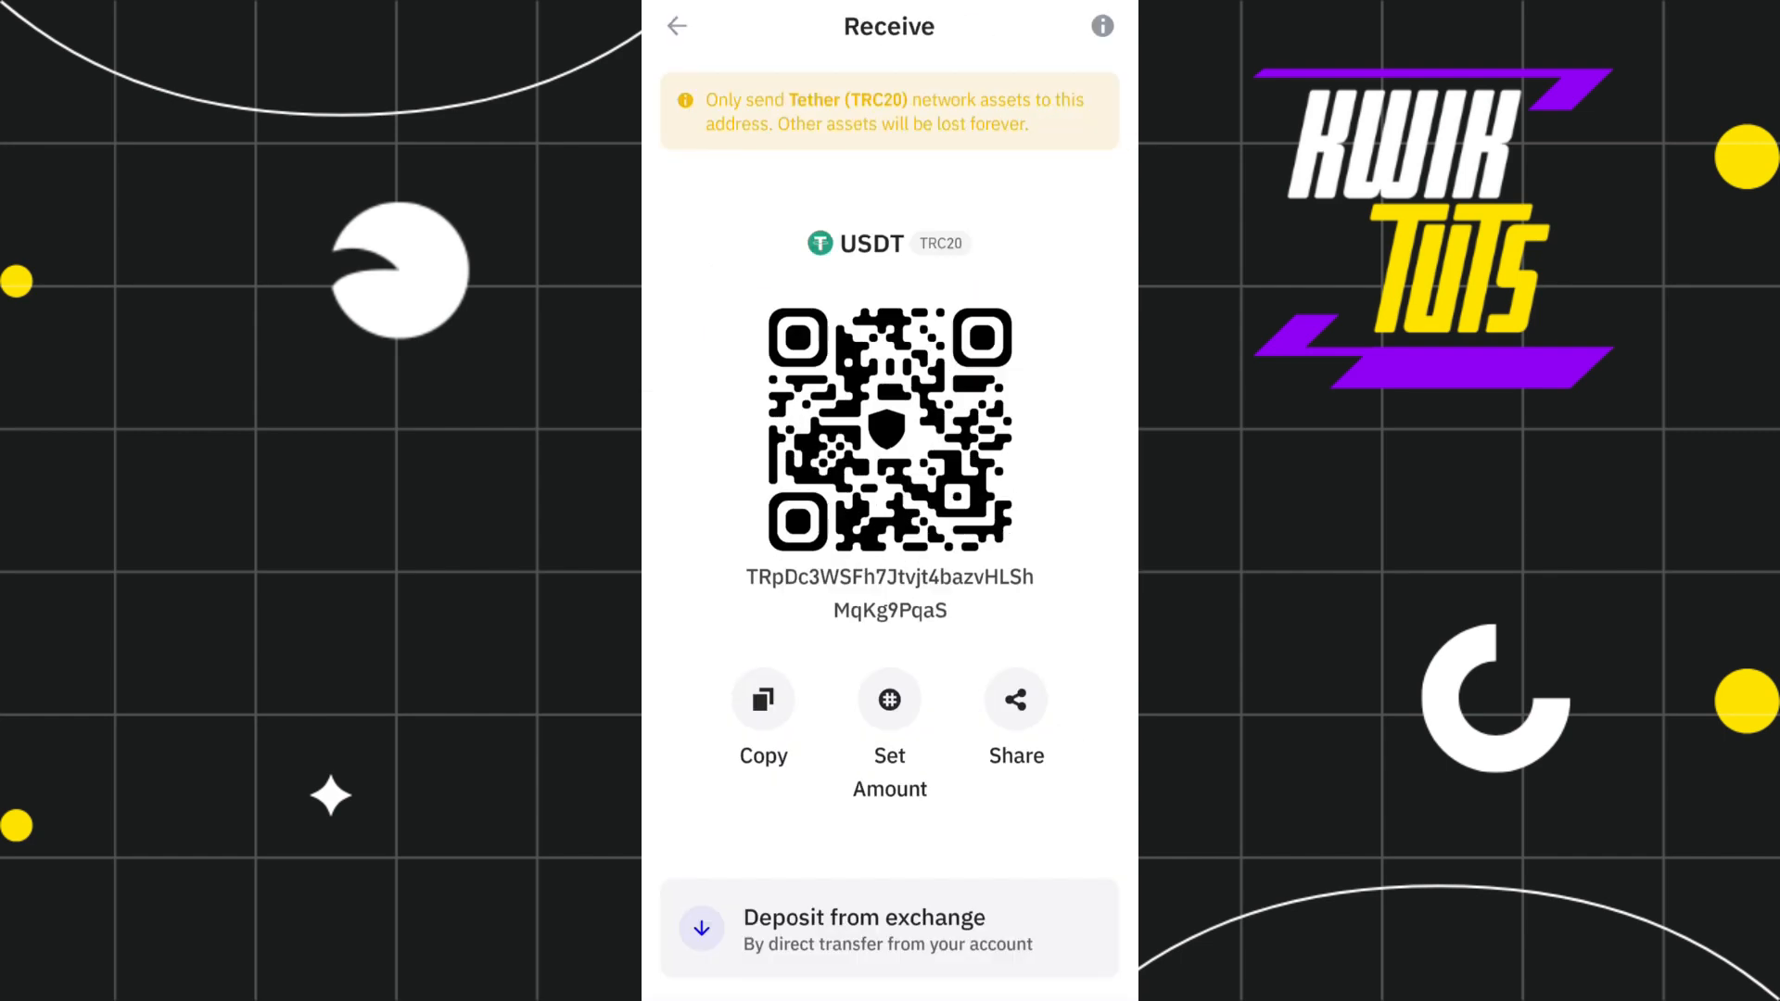